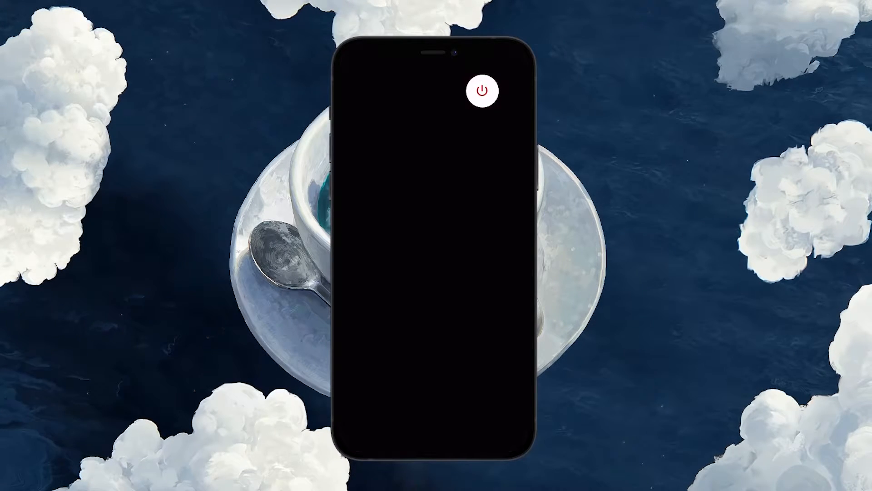
Bring up the power-off screen and slide to turn the iPhone off, then restart it
left_click(483, 90)
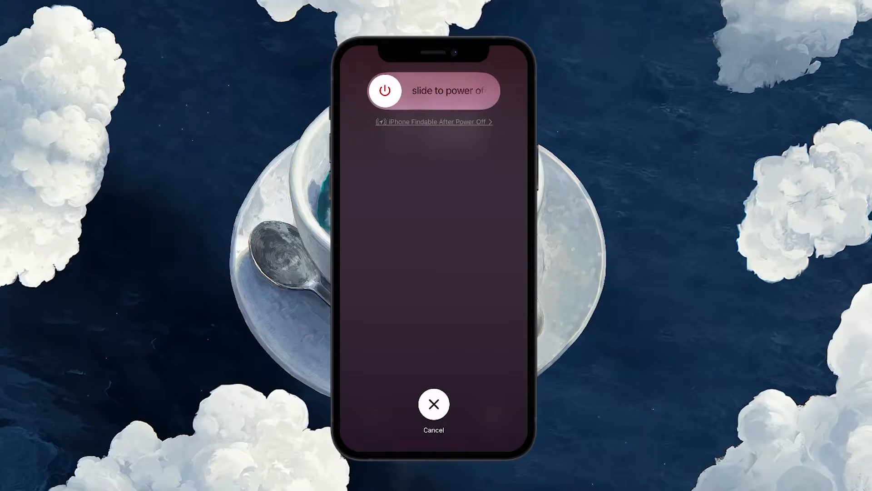
left_click(434, 404)
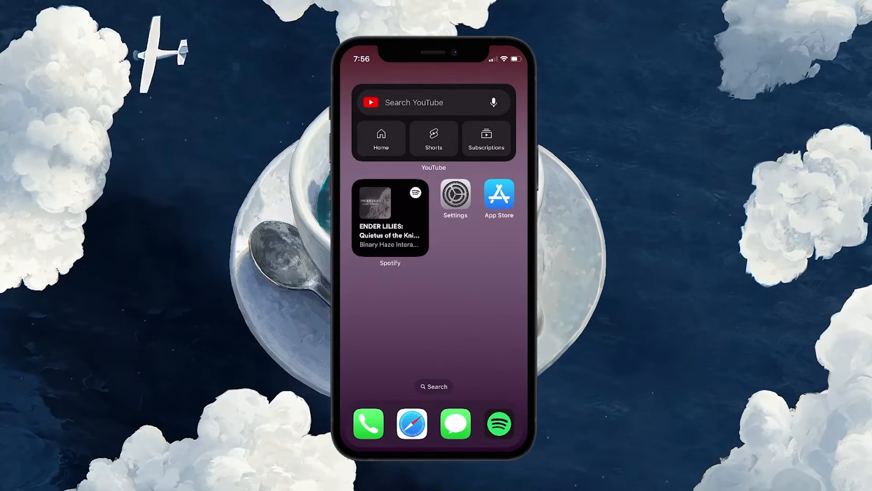
left_click(454, 195)
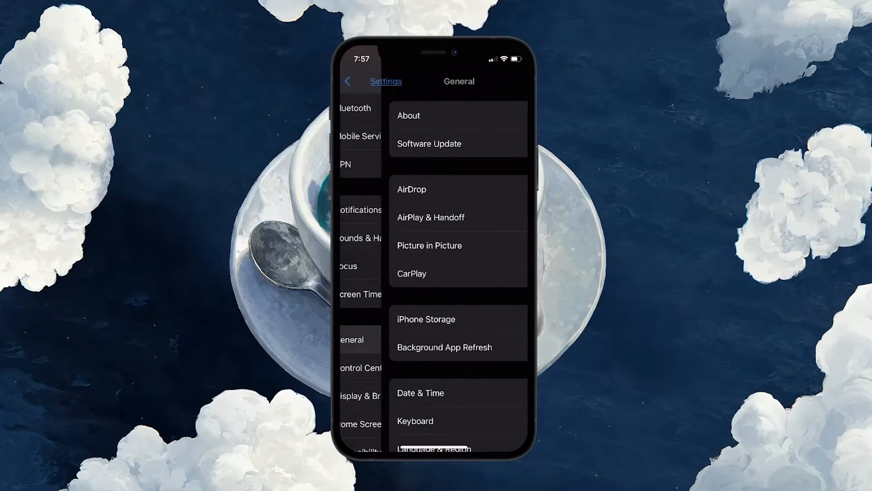
left_click(429, 143)
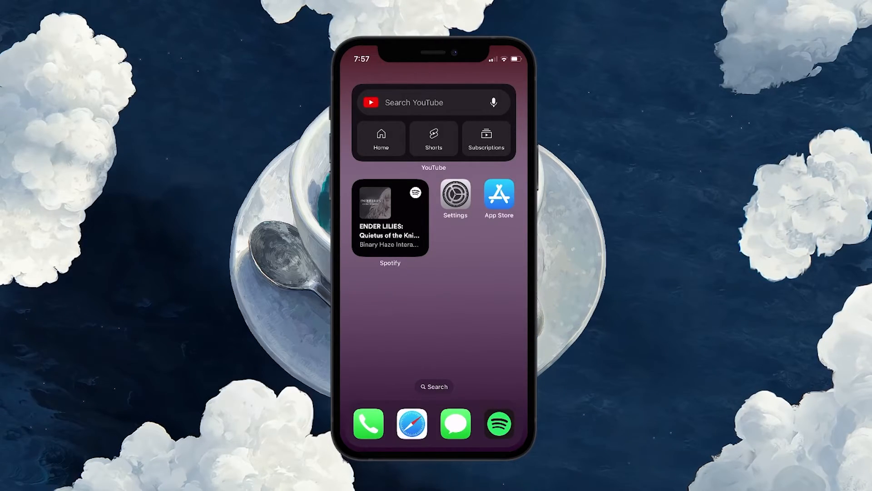
In Settings, go to Transfer or Reset iPhone > Reset and choose Reset All Settings
left_click(454, 194)
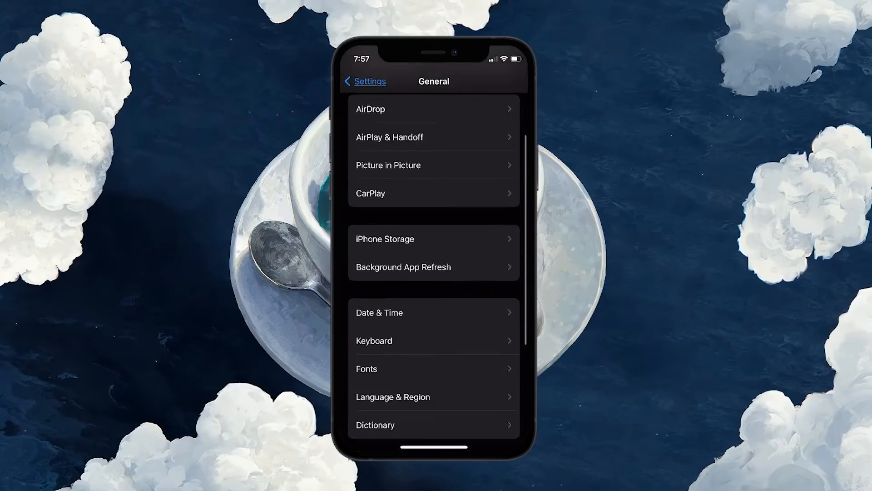
scroll("down", 3)
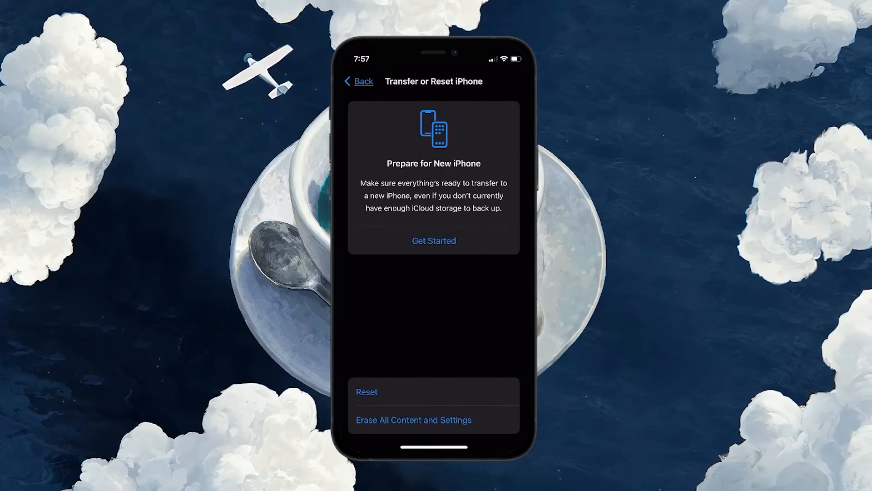
left_click(366, 391)
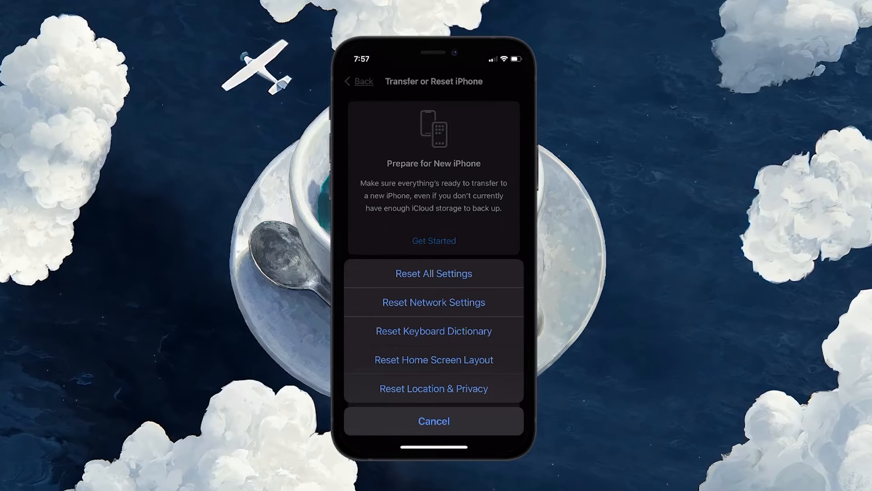
left_click(434, 273)
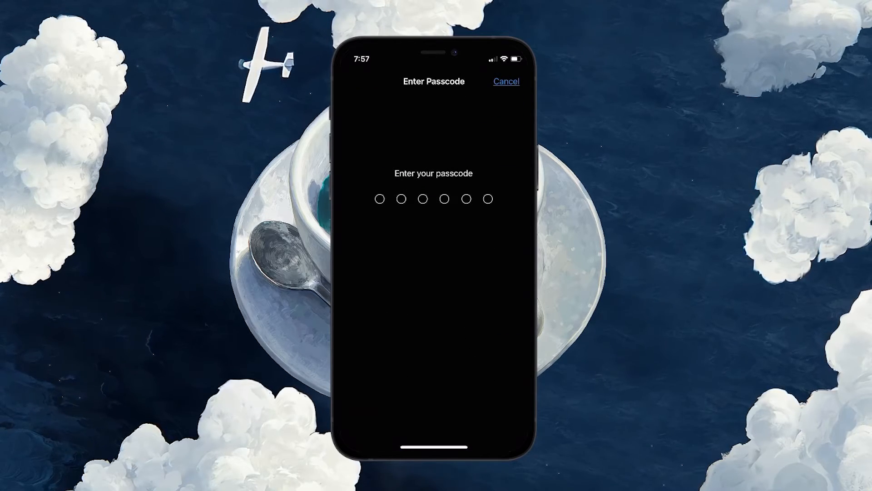